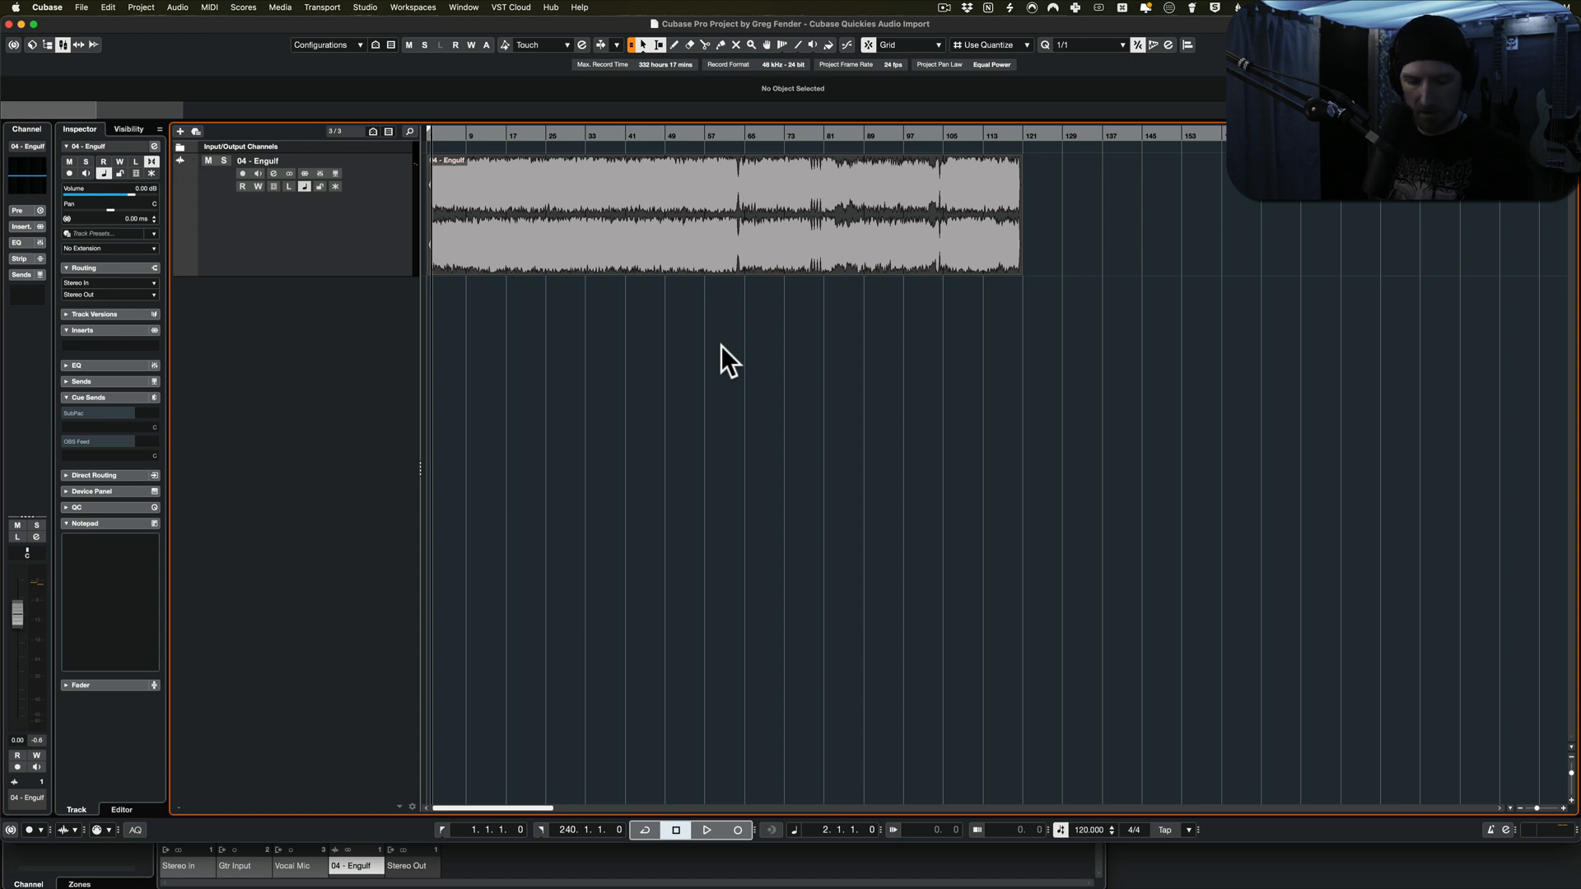
- Render a MIDI Click track between the locators from the Project menu's Signature Track commands
left_click(140, 7)
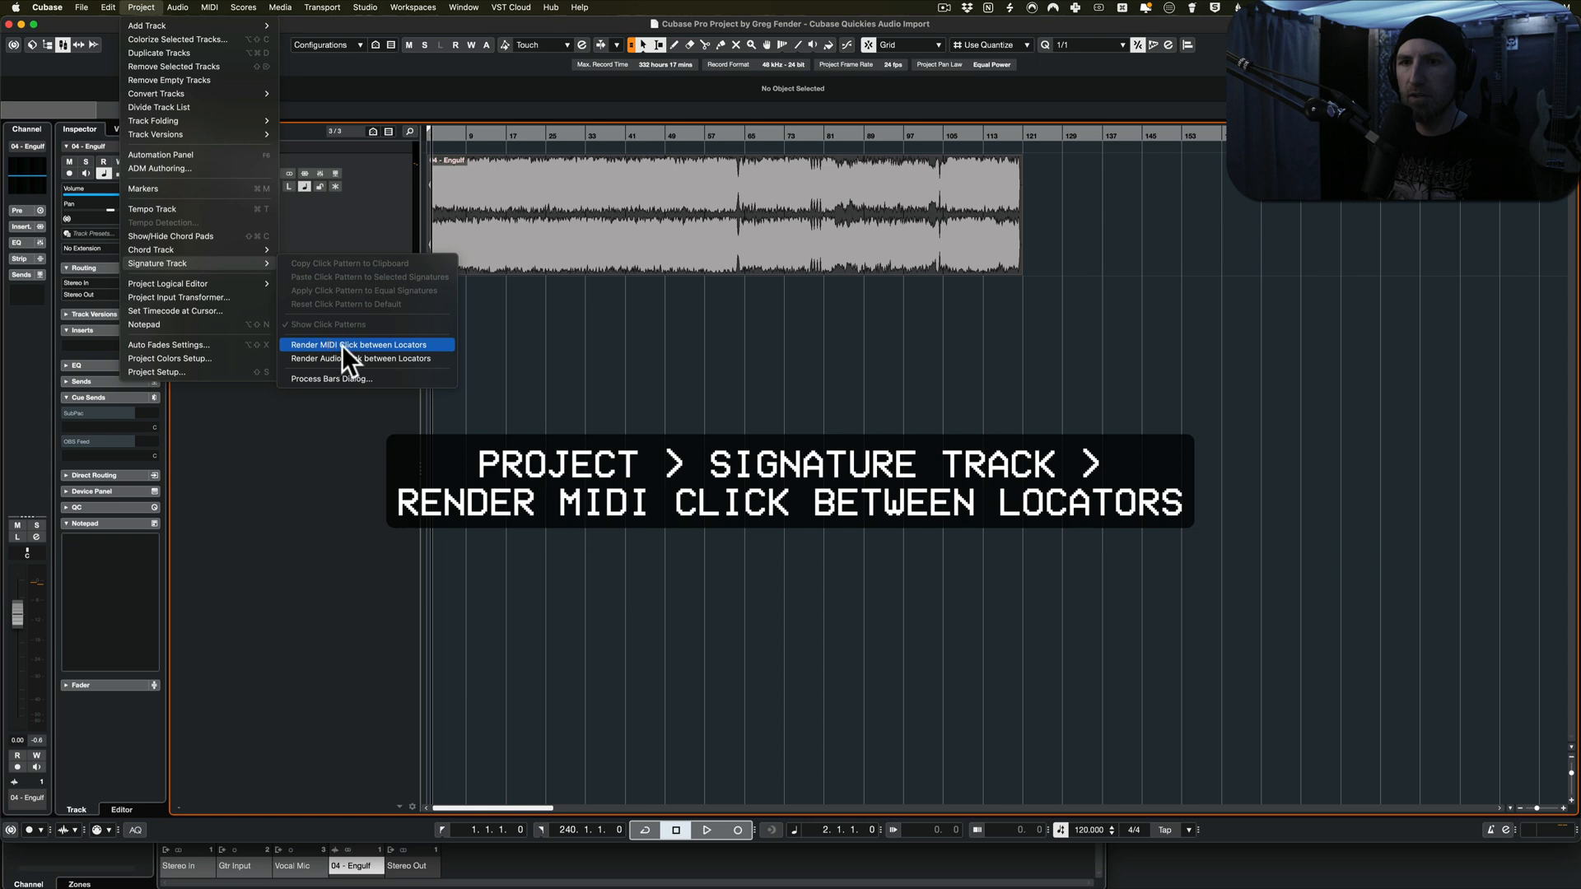
left_click(359, 344)
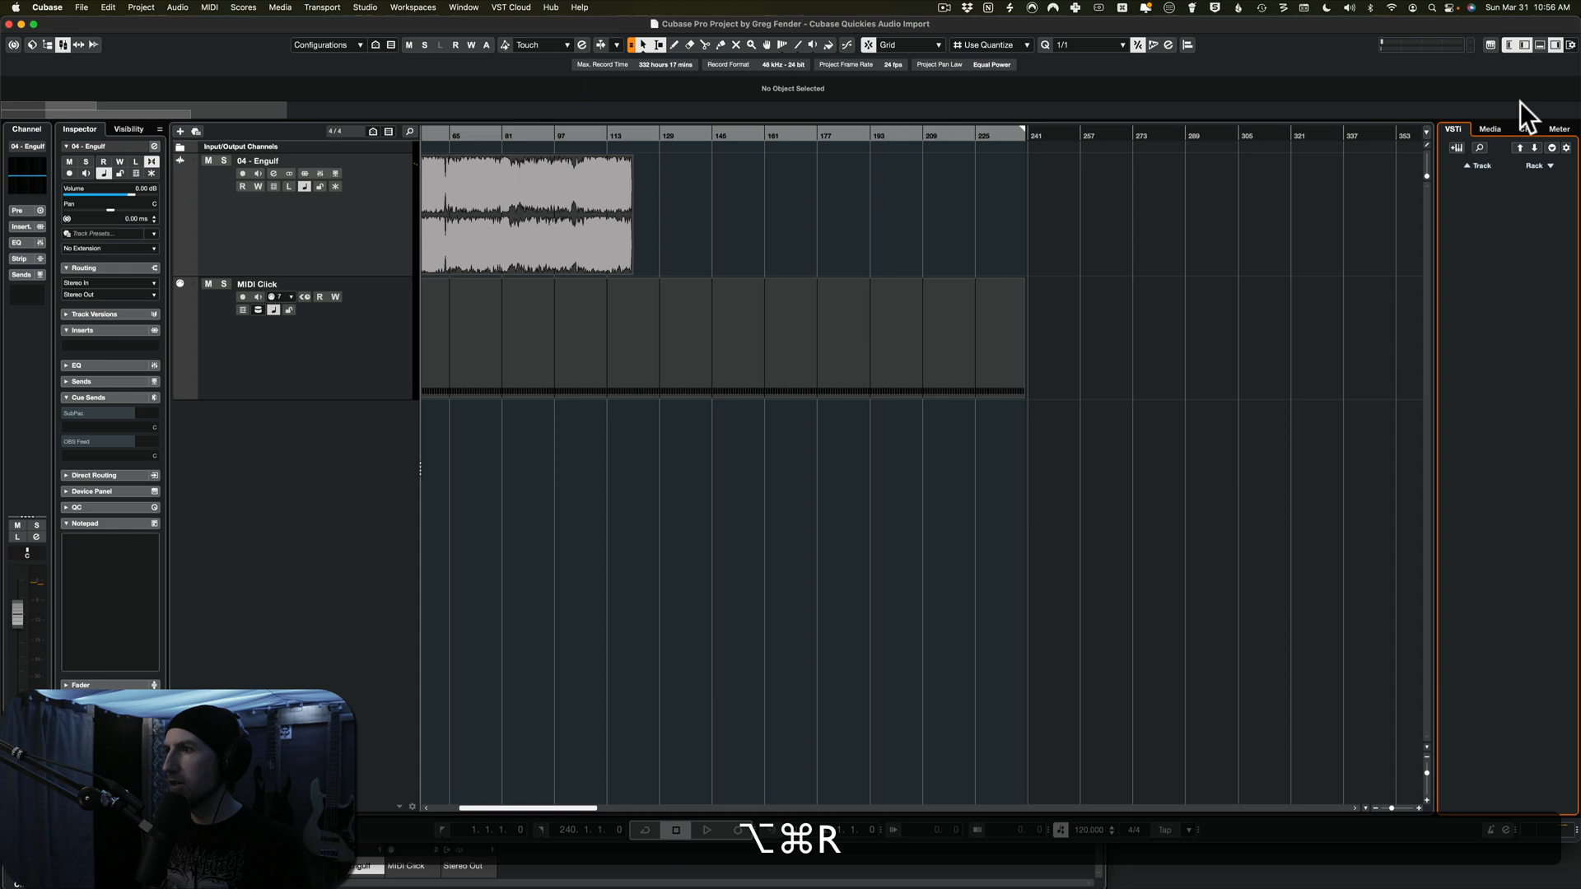
- Open the Percussion: Other favorite folder in the media browser and preview a BBL PERC sample
left_click(1490, 130)
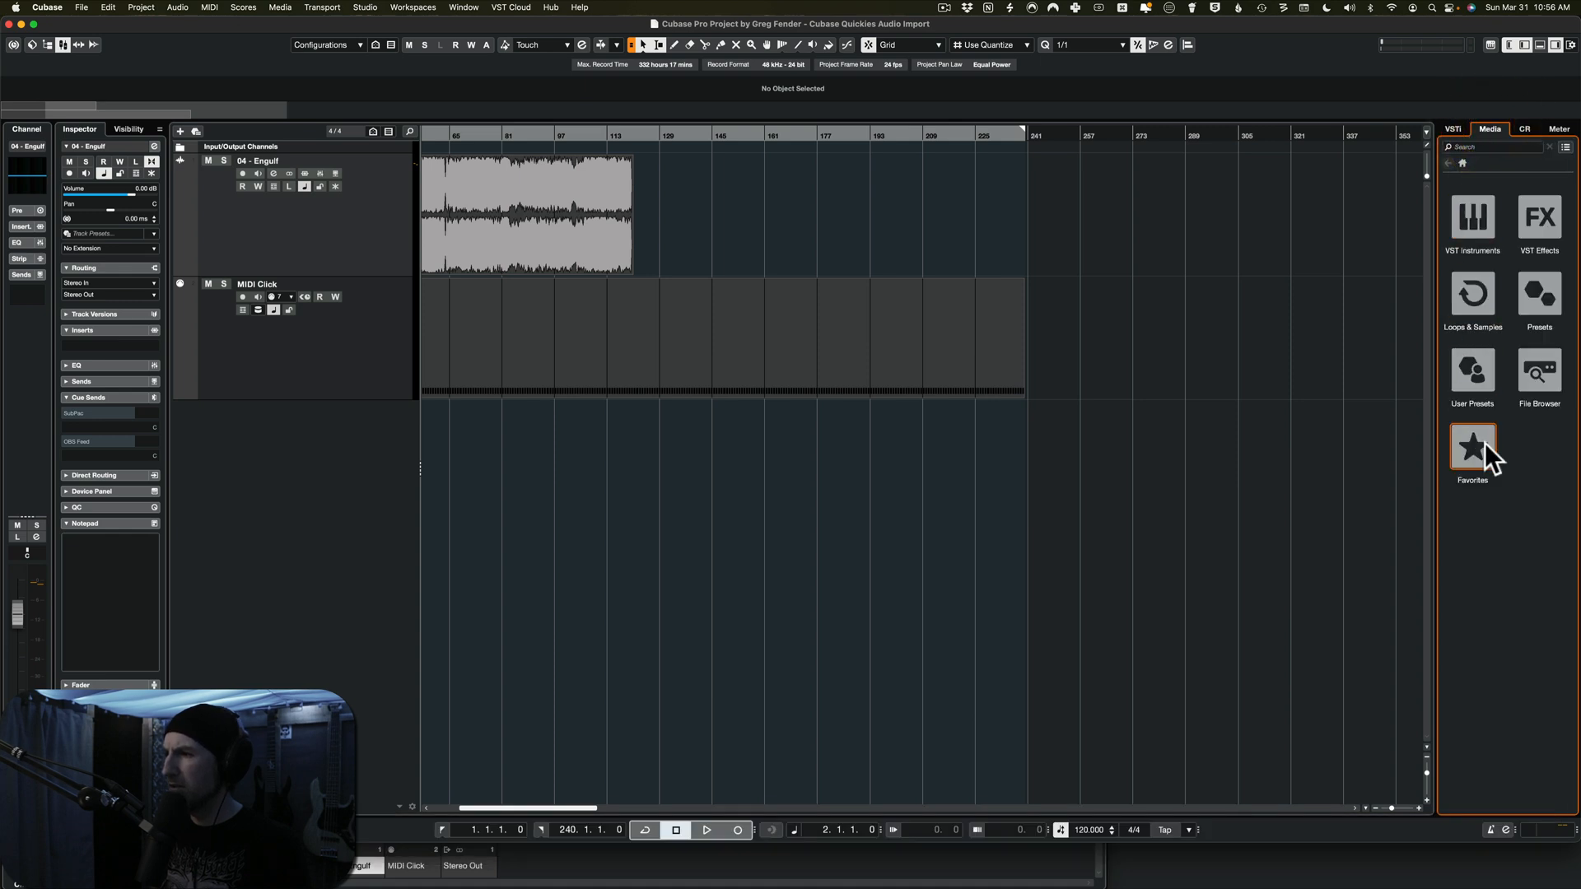
left_click(1472, 446)
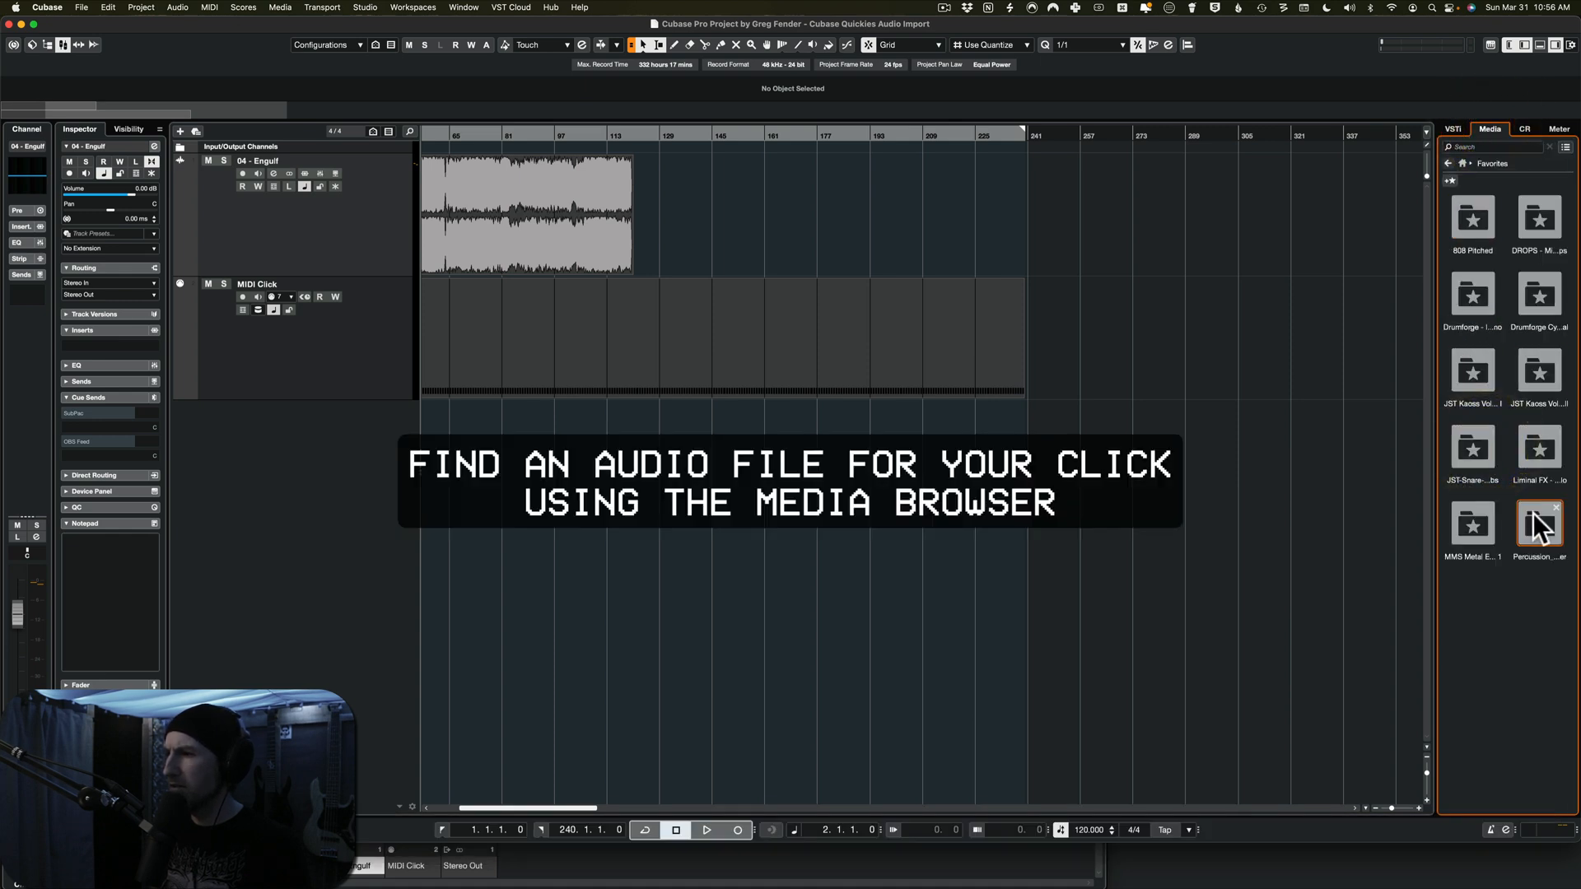
double_click(1539, 524)
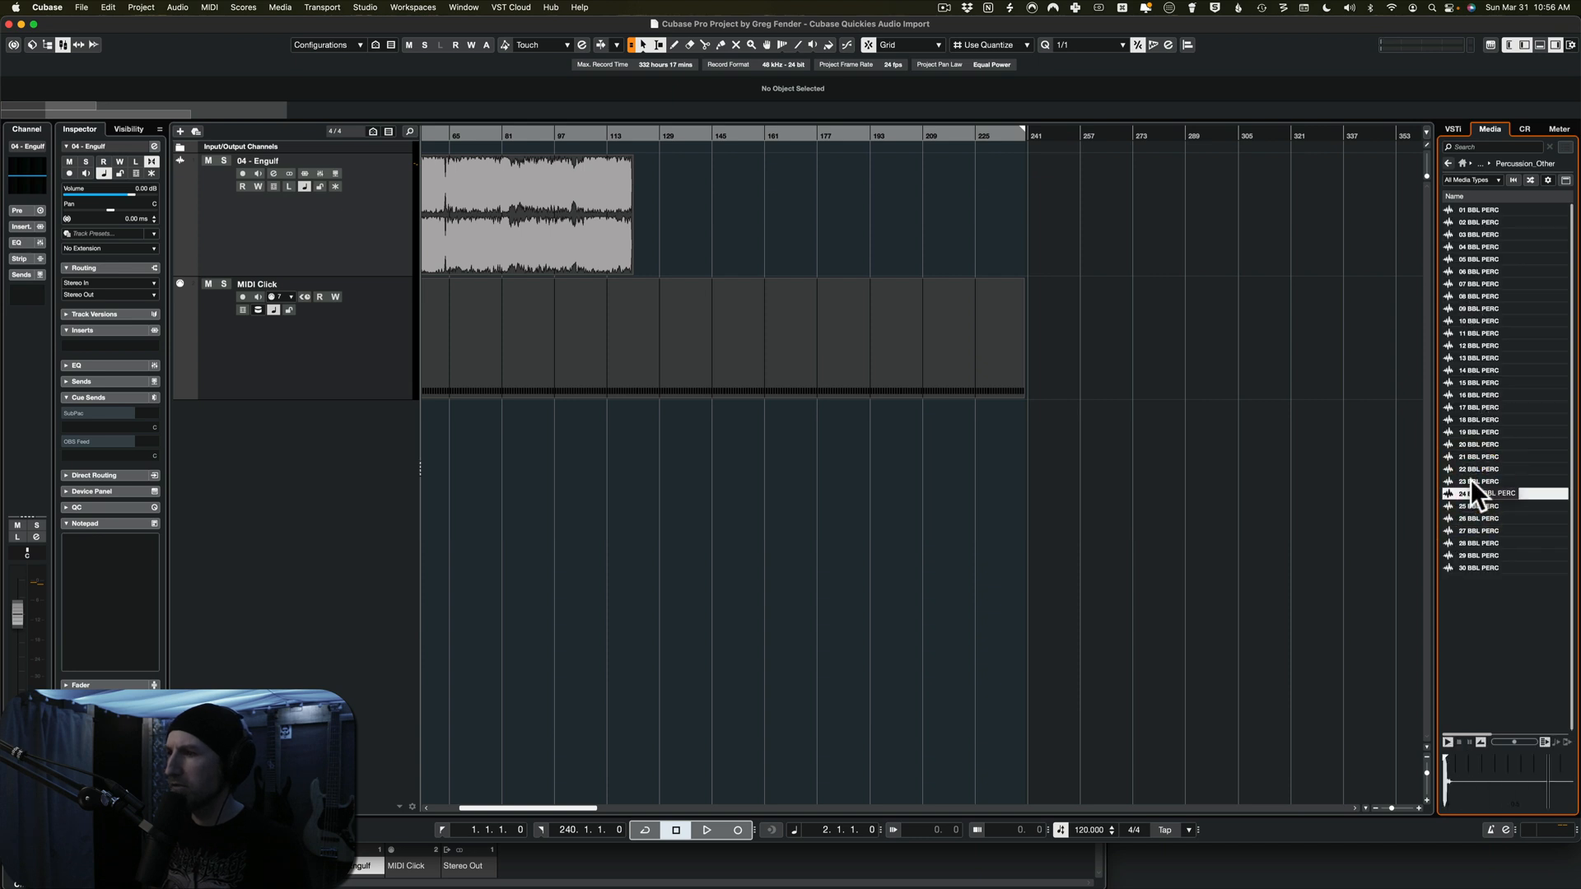
right_click(1502, 493)
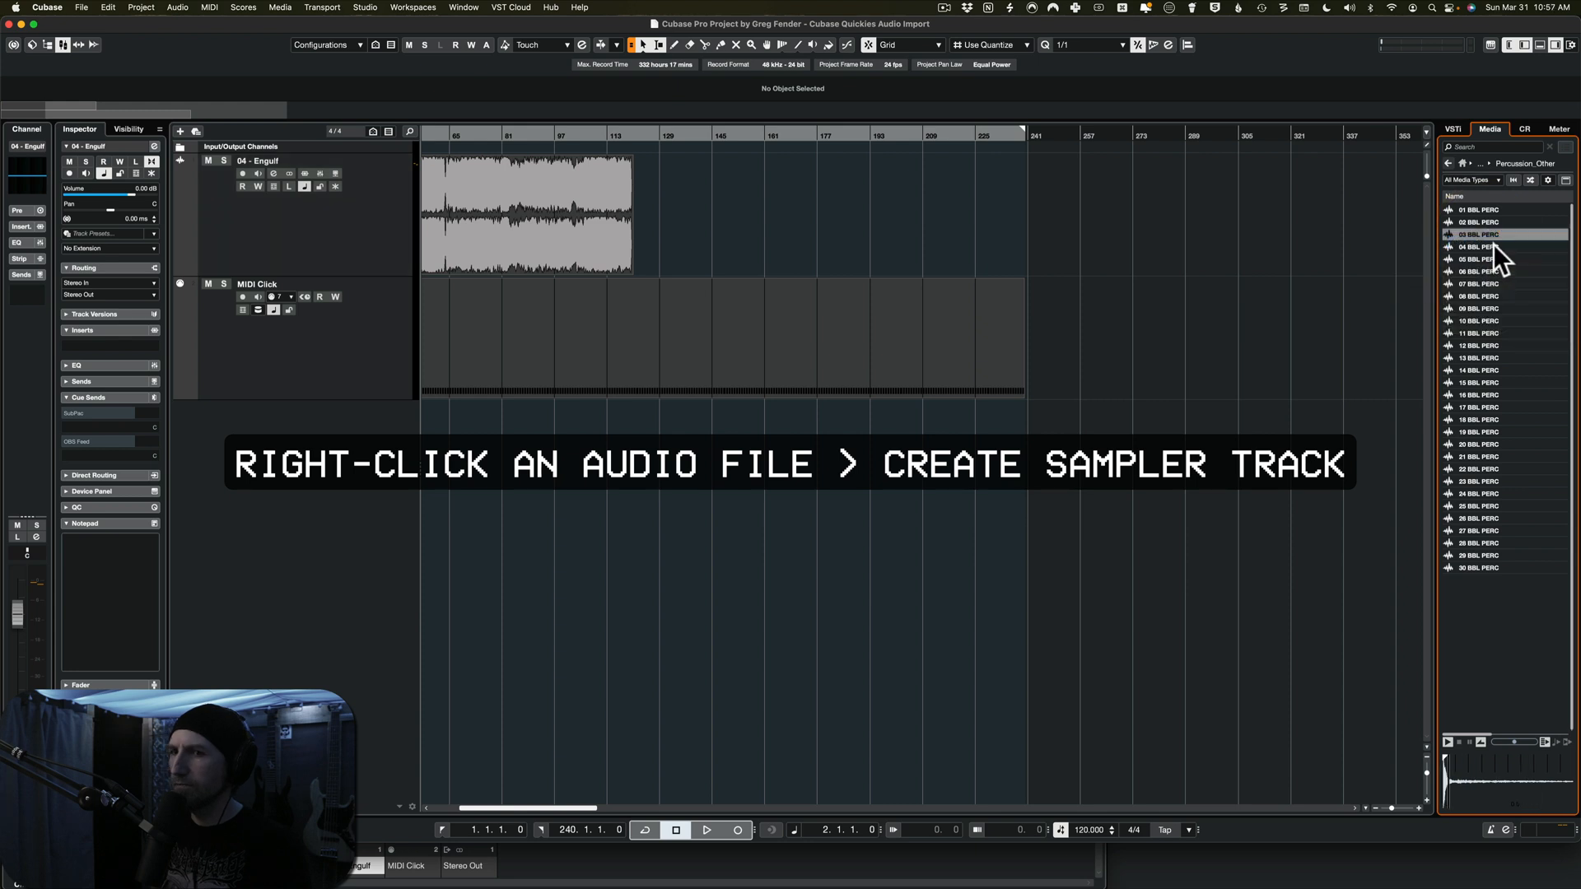
- Create a 03 BBL PERC sampler track and move the MIDI click part onto it
right_click(1482, 234)
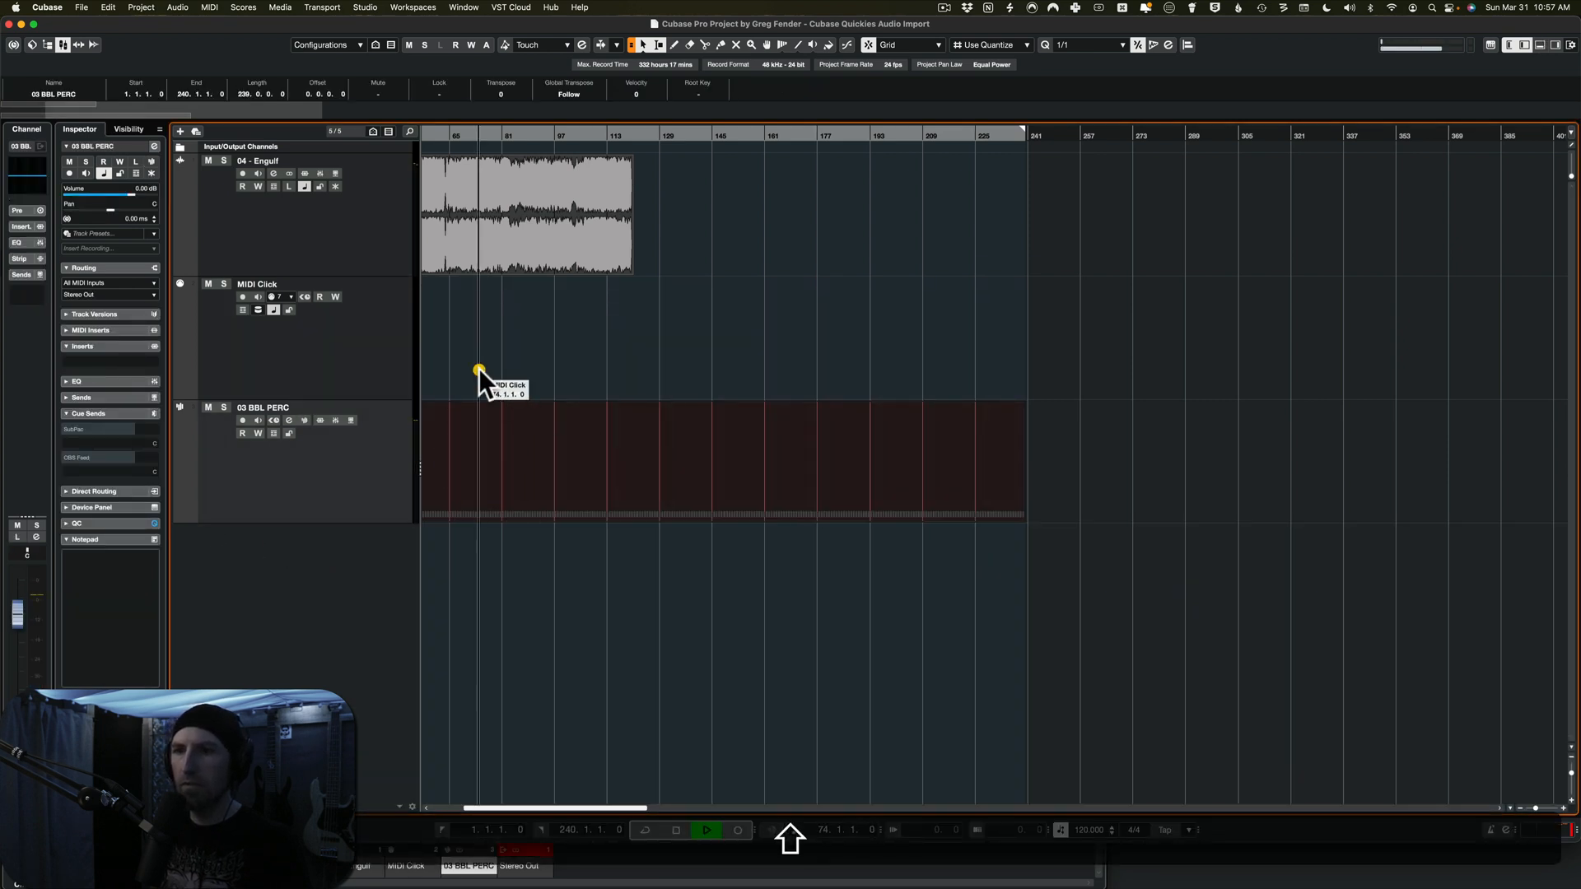
left_click(302, 337)
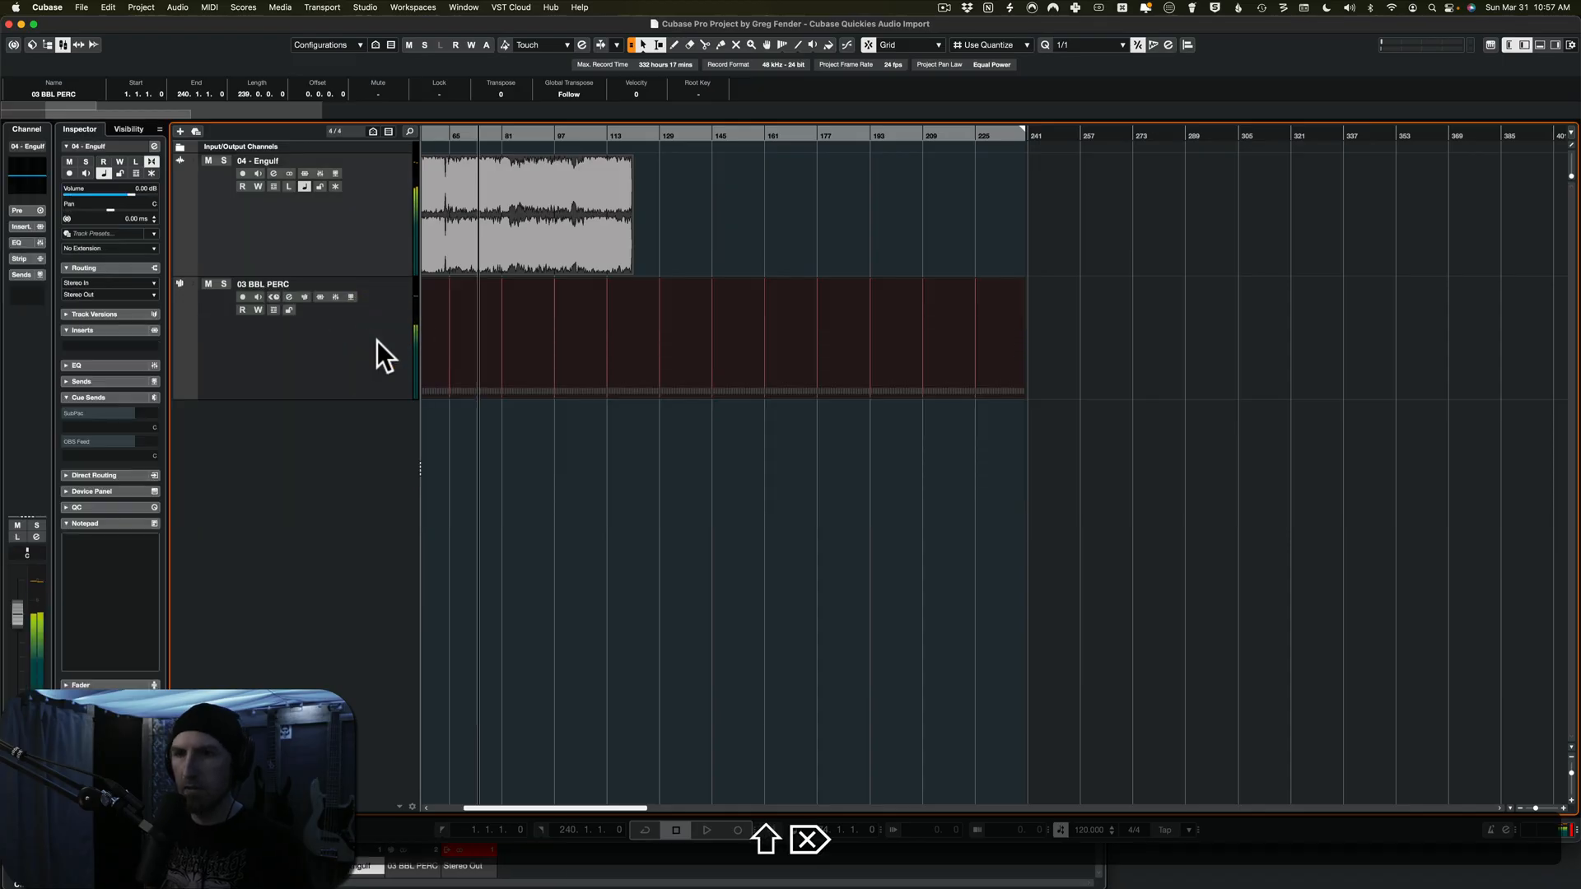
- Zoom to show the whole project with Engulf and 03 BBL PERC, then save
left_click(706, 830)
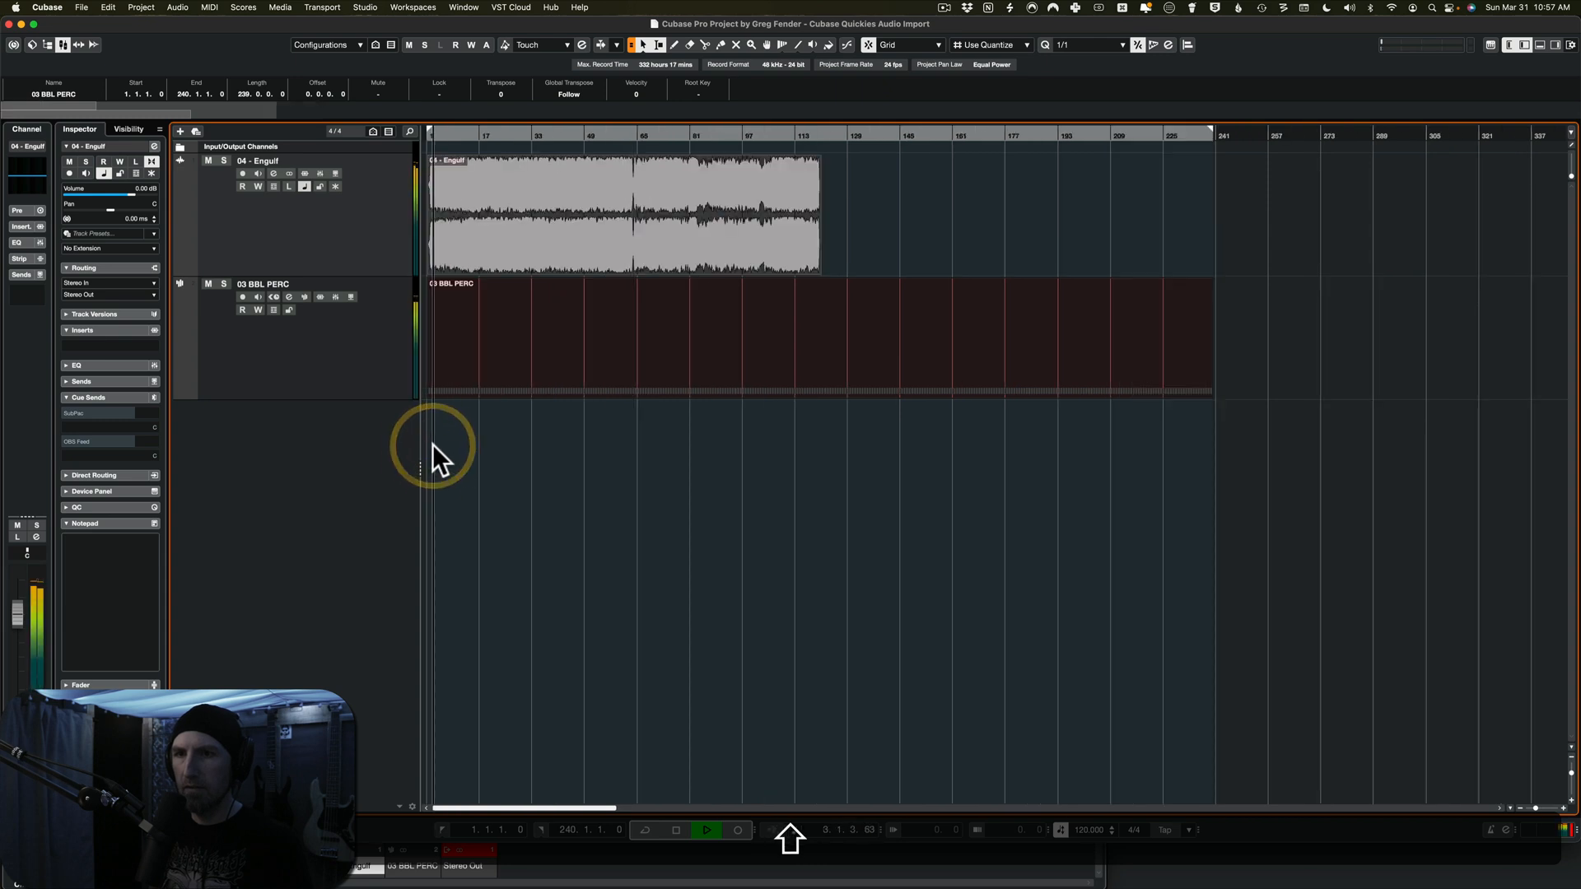
key("cmd+s")
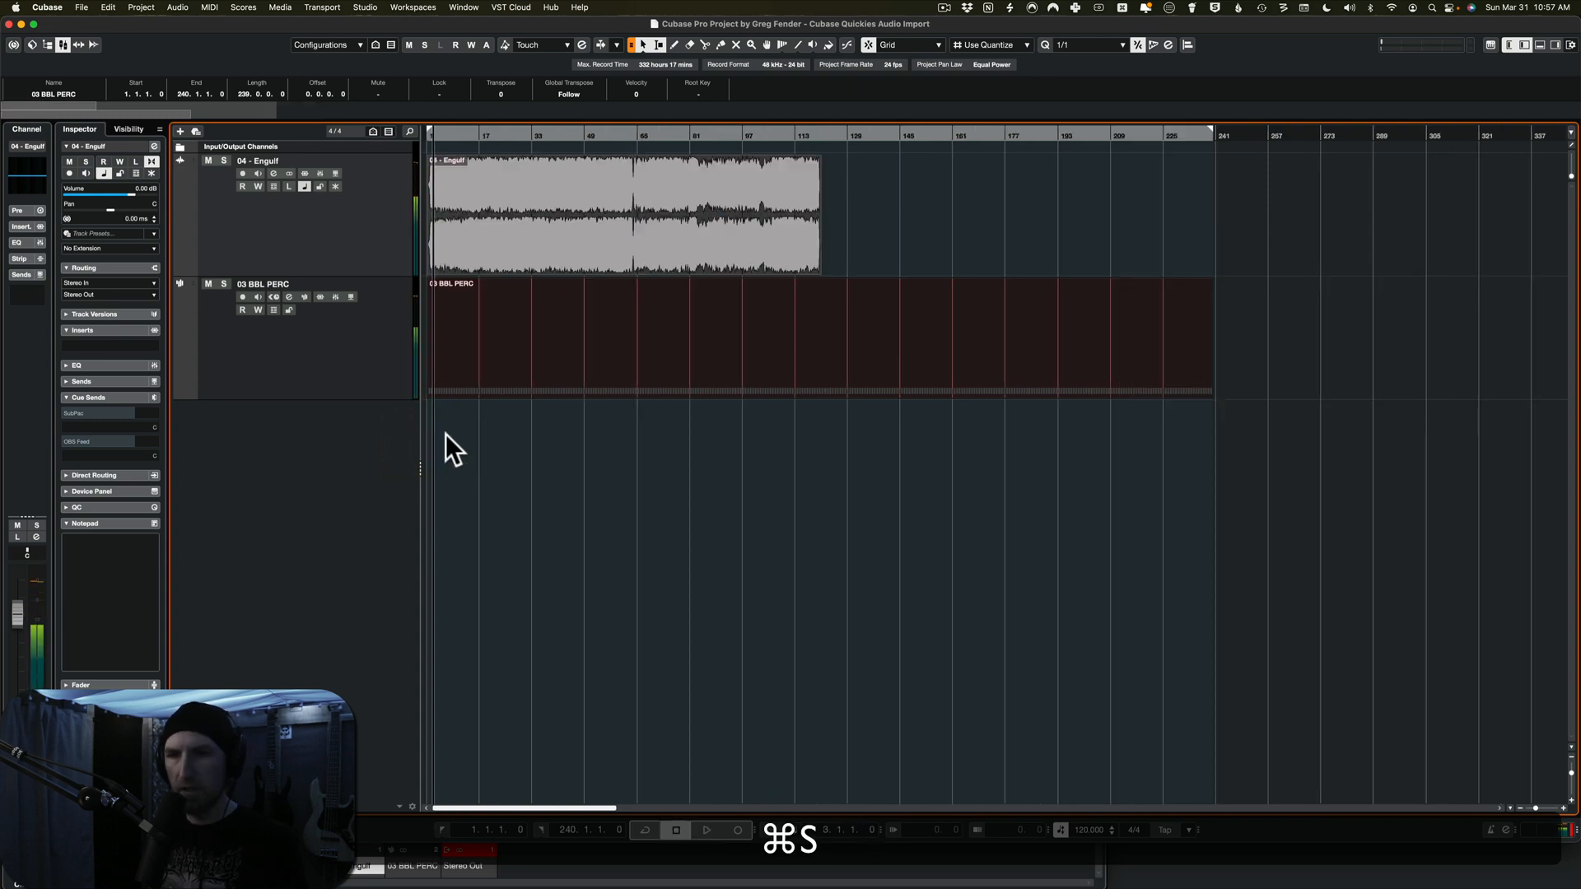